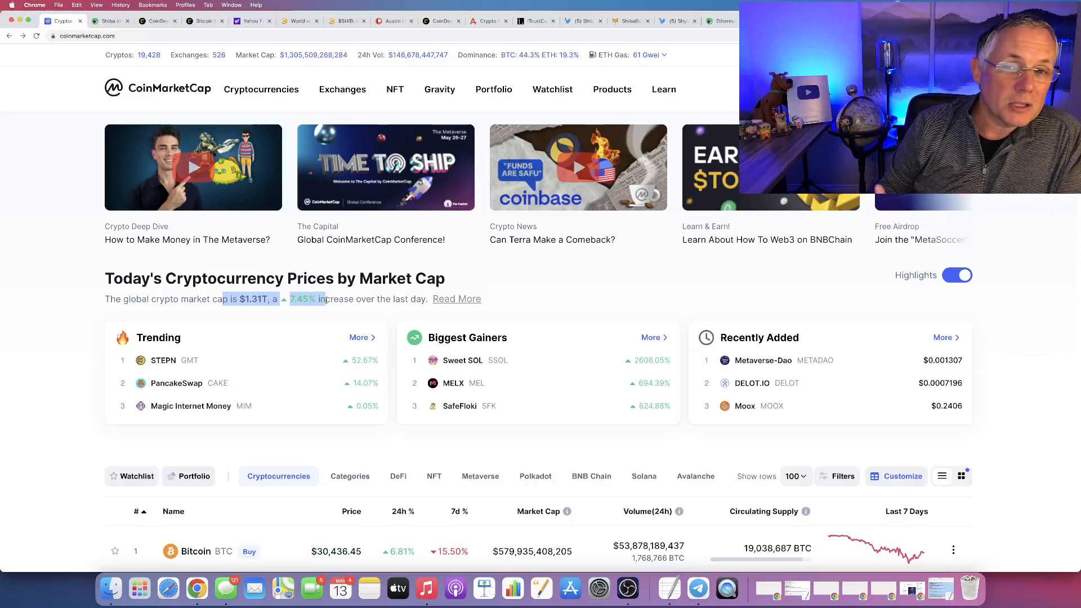
pyautogui.moveTo(331, 294)
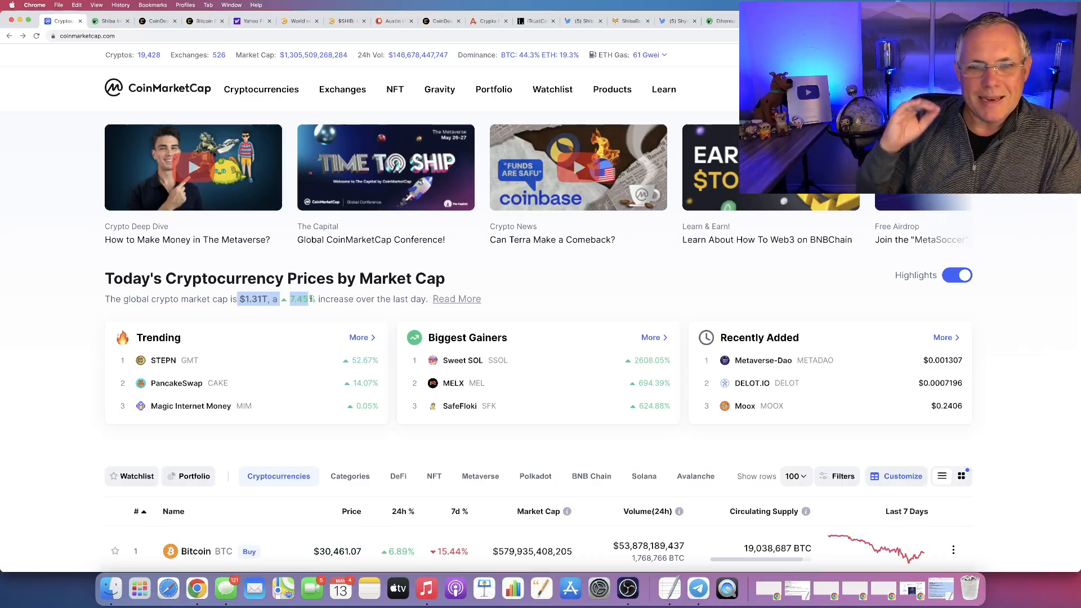
pyautogui.moveTo(318, 314)
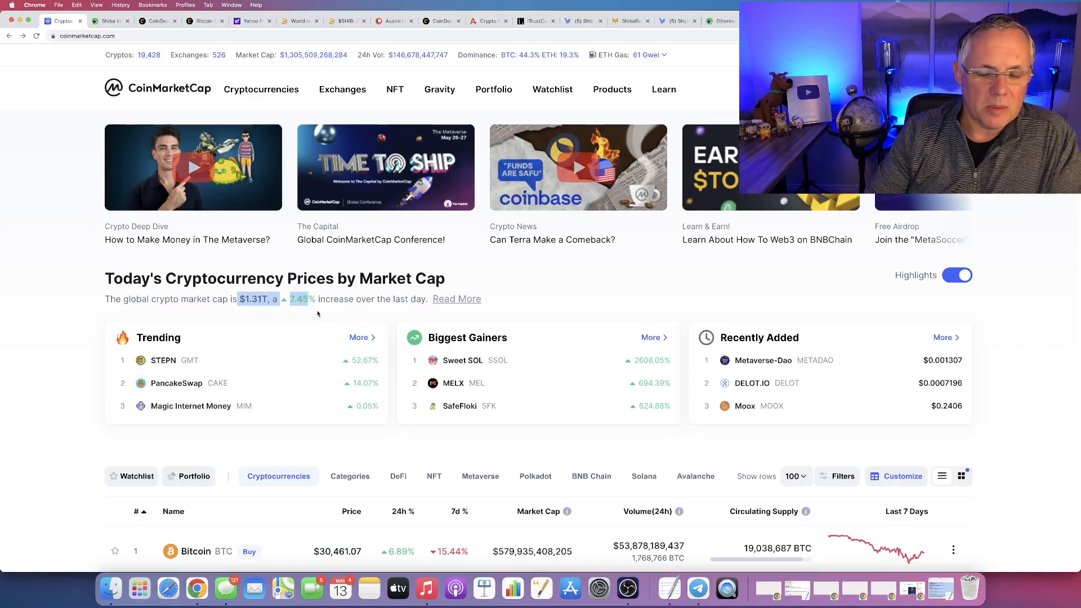
# - Switch to the Yahoo Finance home page and scroll through its futures figures and market news
pyautogui.scroll(-3)
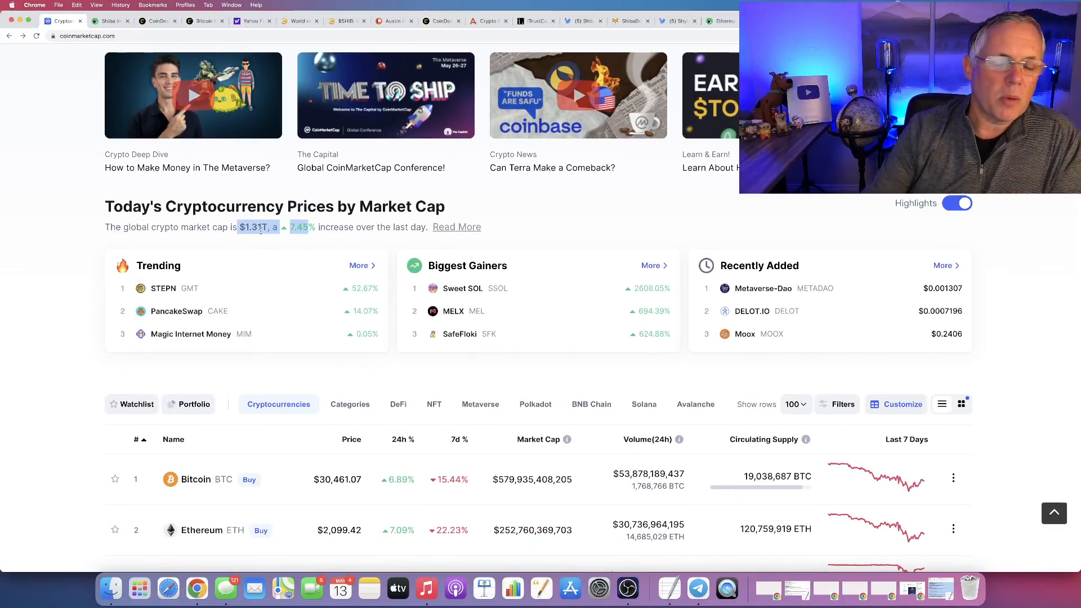
pyautogui.click(250, 20)
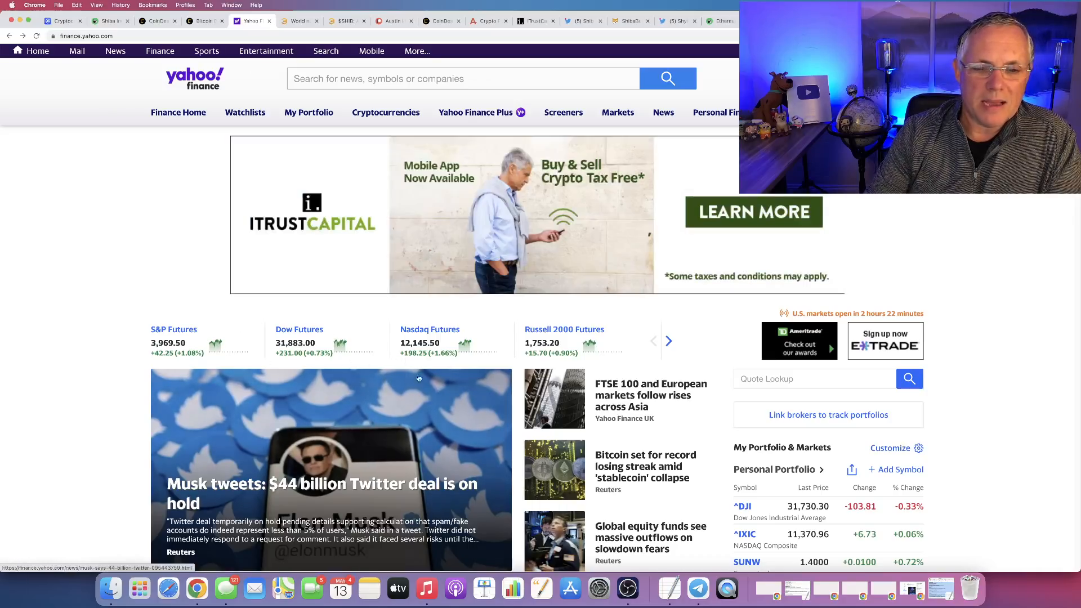
pyautogui.moveTo(326, 373)
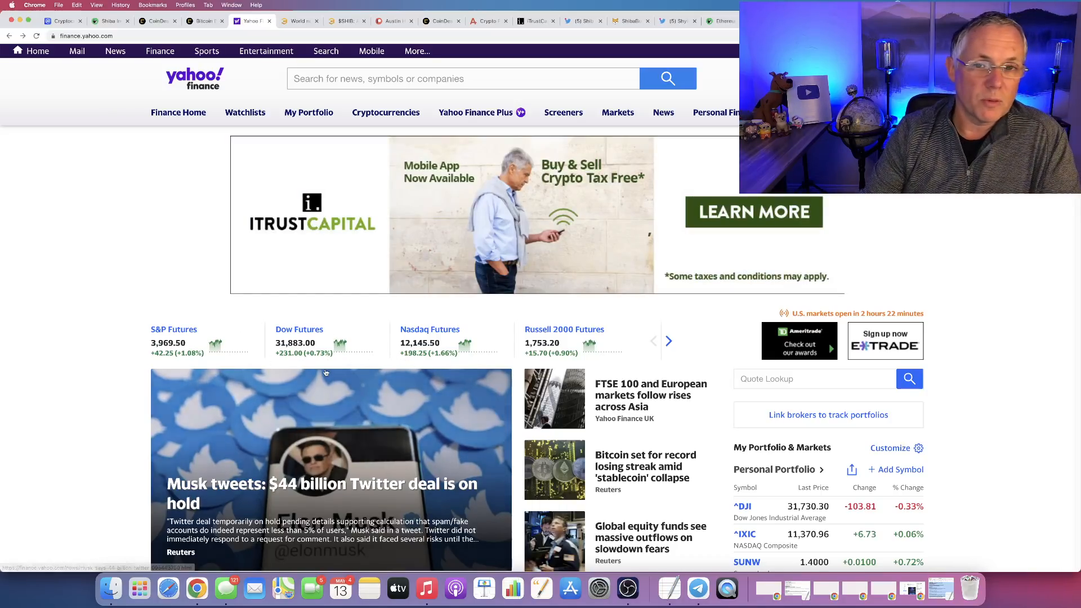
pyautogui.moveTo(473, 422)
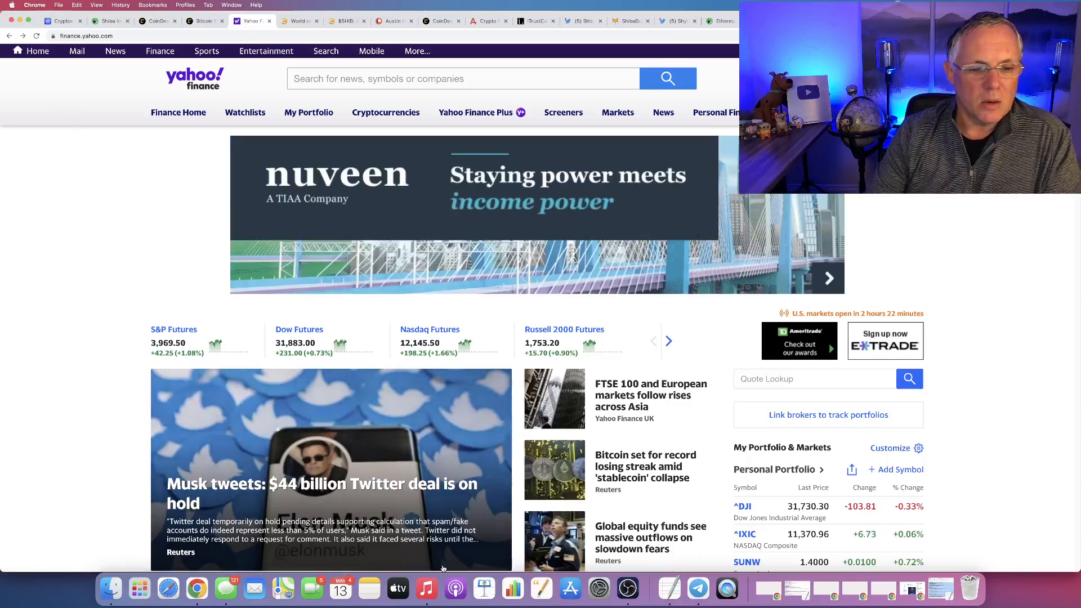
pyautogui.scroll(-3)
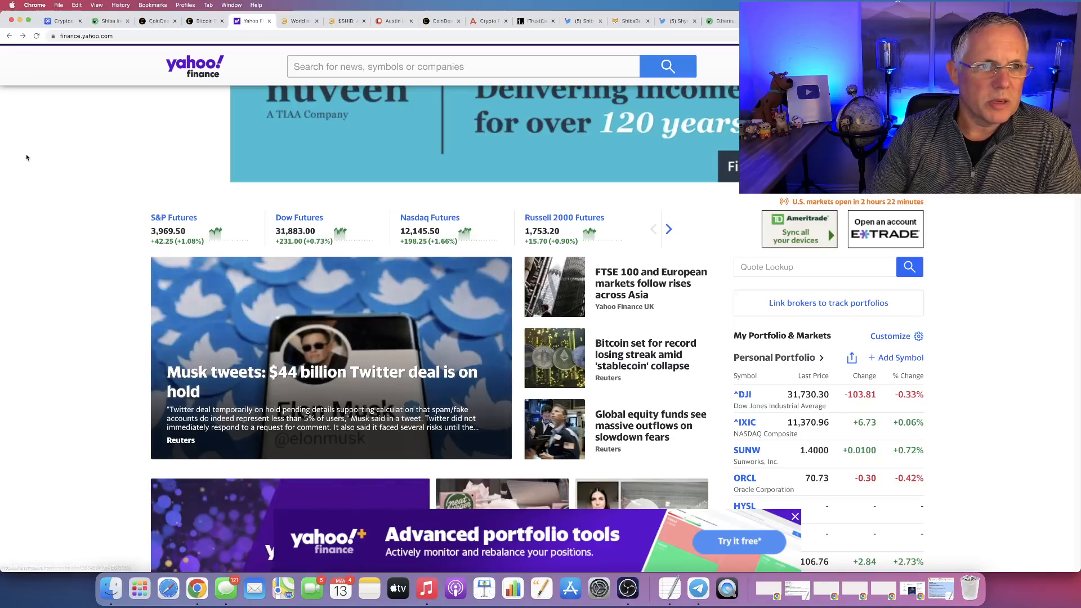
# - Return to the CoinMarketCap price table and bring up Bitcoin's detail page at $30,463.57
pyautogui.click(62, 22)
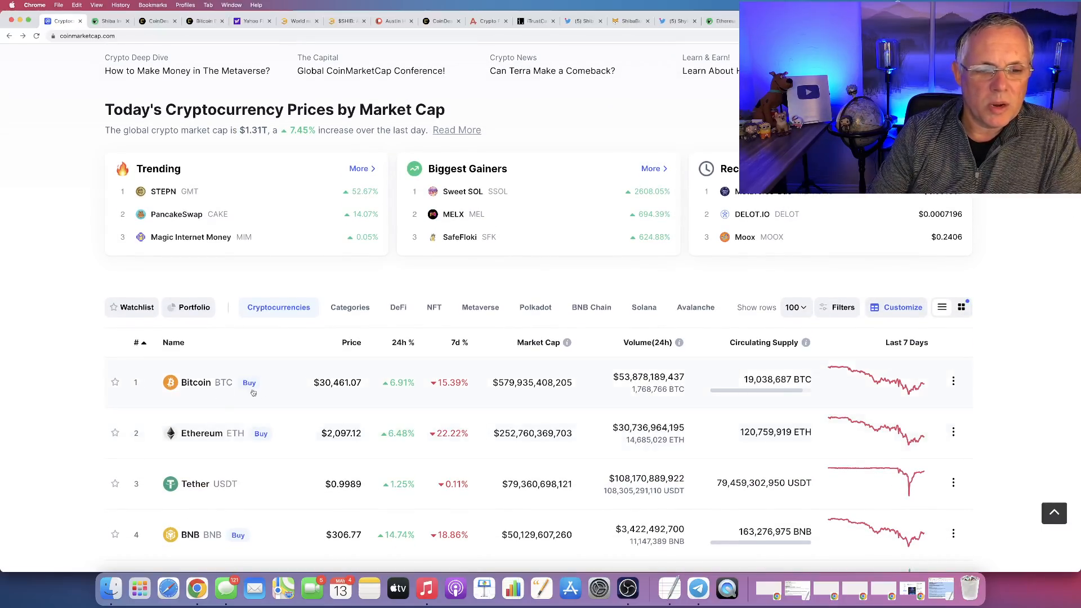
pyautogui.click(196, 382)
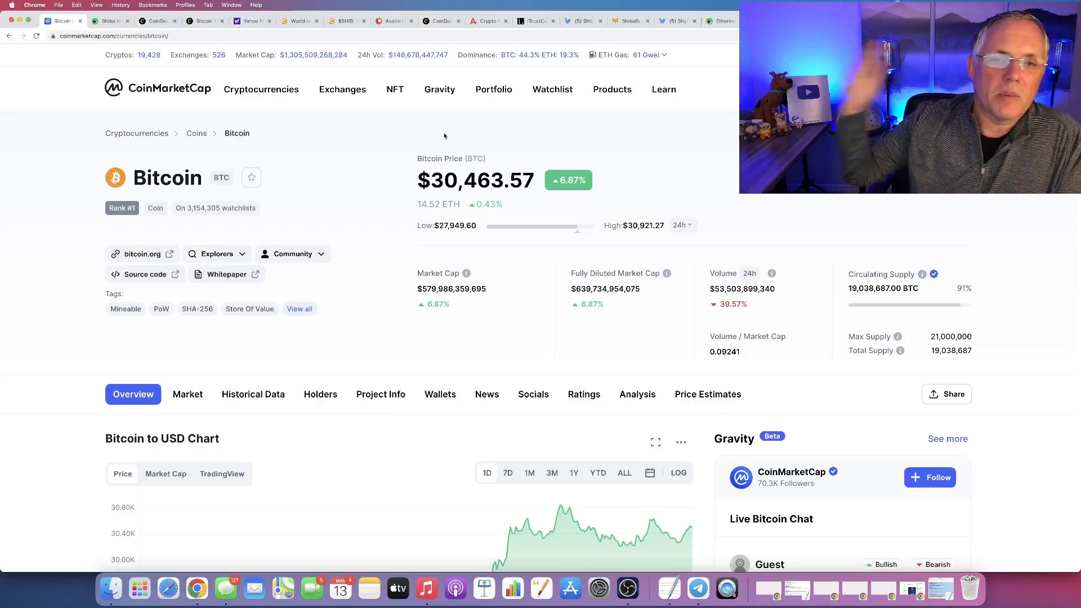
pyautogui.moveTo(468, 137)
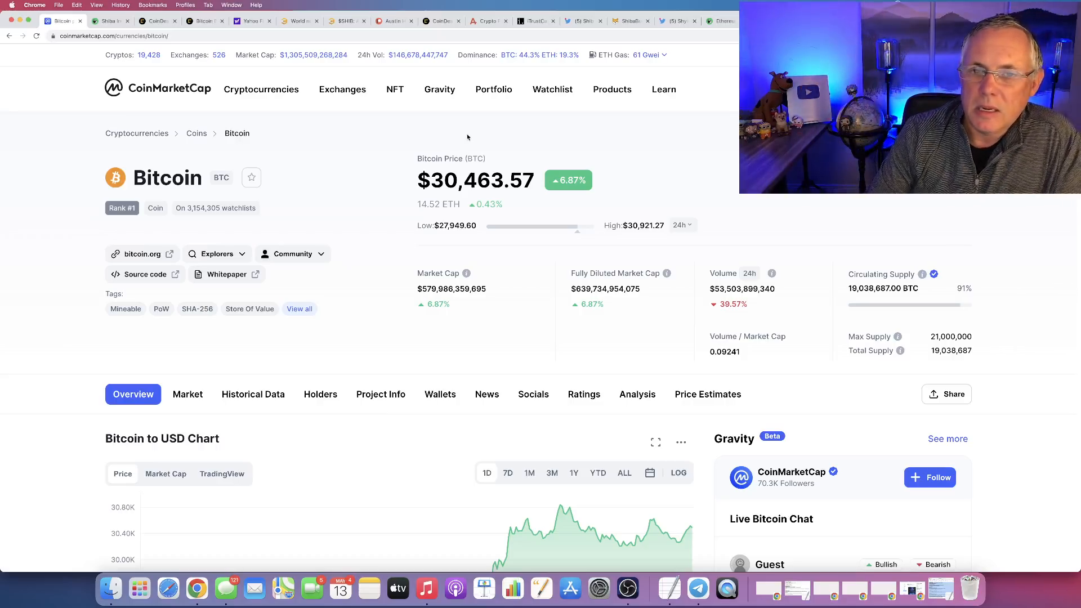
pyautogui.moveTo(69, 110)
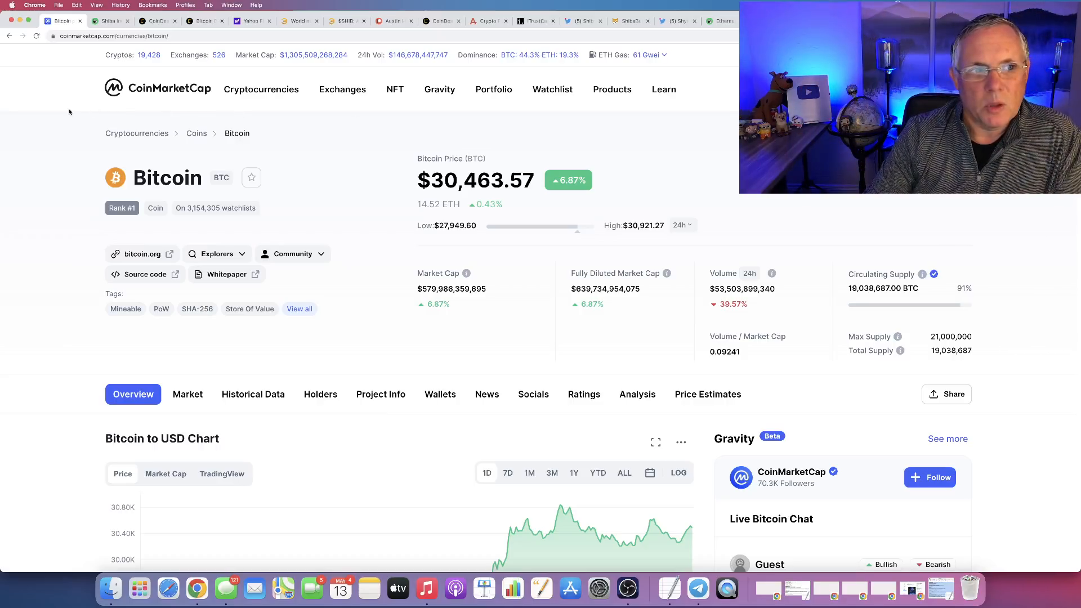
# - View Ethereum's detail page at $2,099.22, up 6.65%, then go back to the price table
pyautogui.click(156, 88)
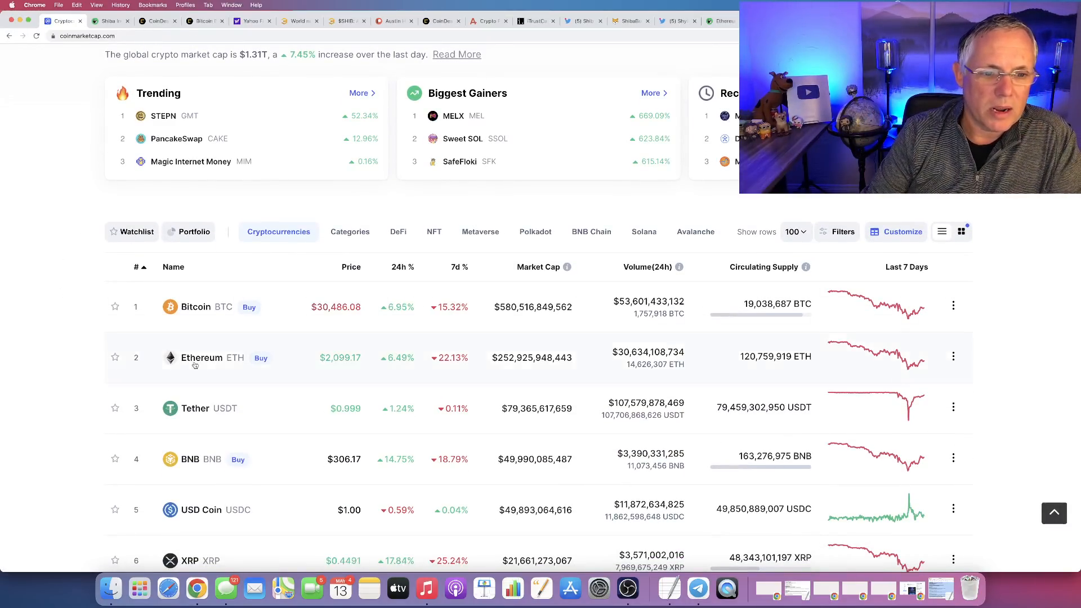
pyautogui.click(201, 357)
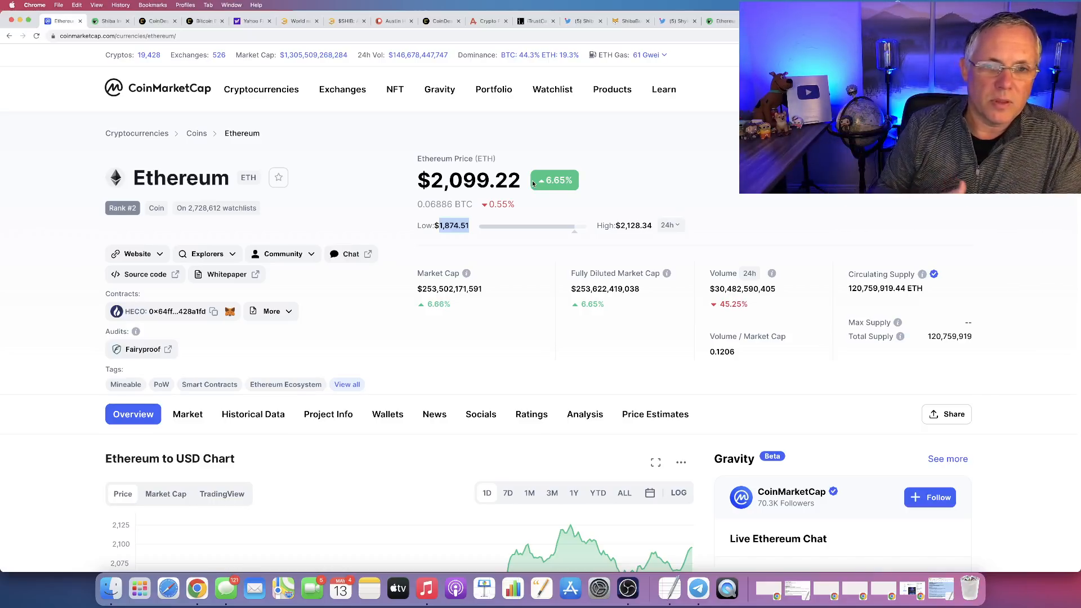
pyautogui.moveTo(505, 139)
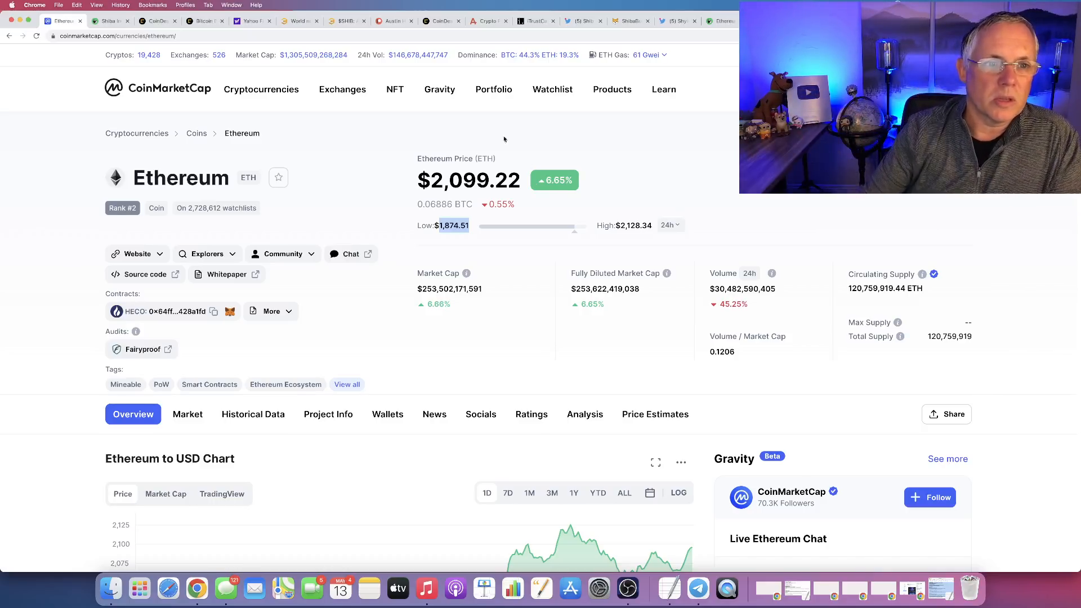
pyautogui.click(157, 89)
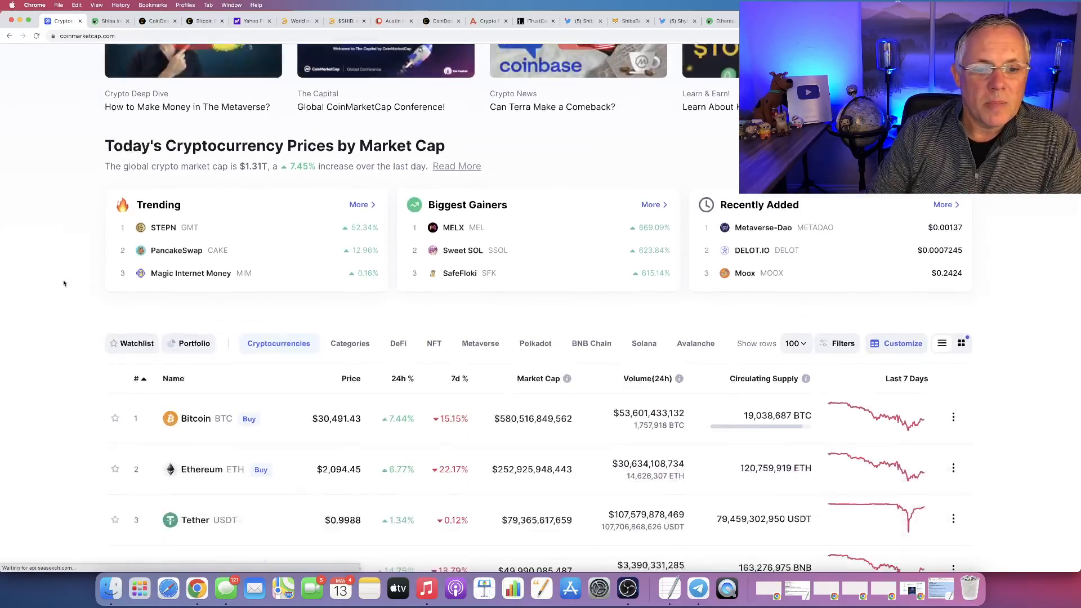
# - Sort the table by biggest 24h gain and highlight ApeCoin's 42.94% rise
pyautogui.scroll(-3)
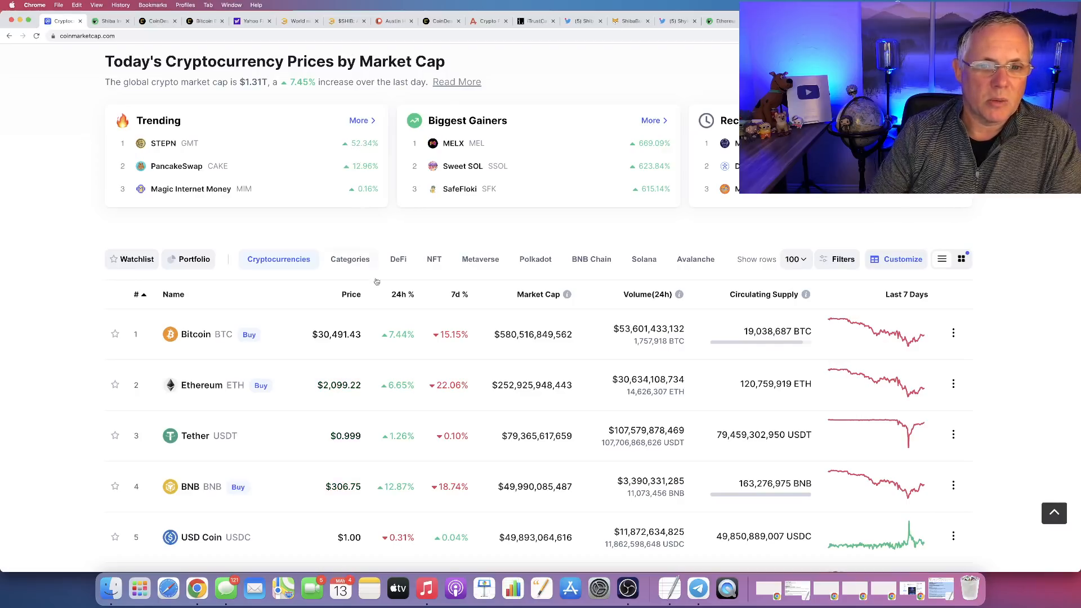
pyautogui.click(402, 293)
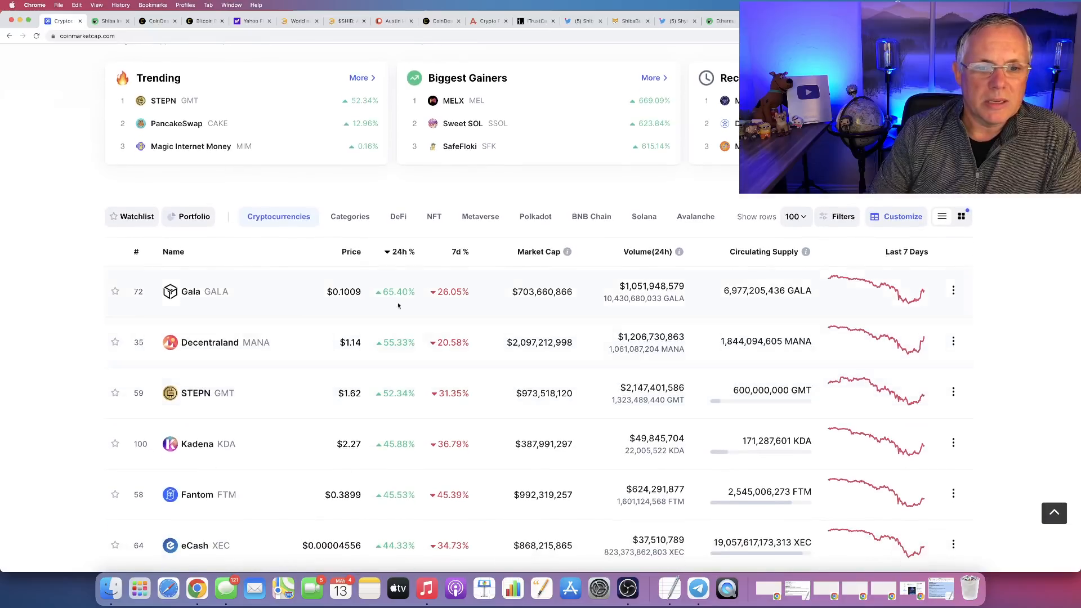
pyautogui.moveTo(406, 417)
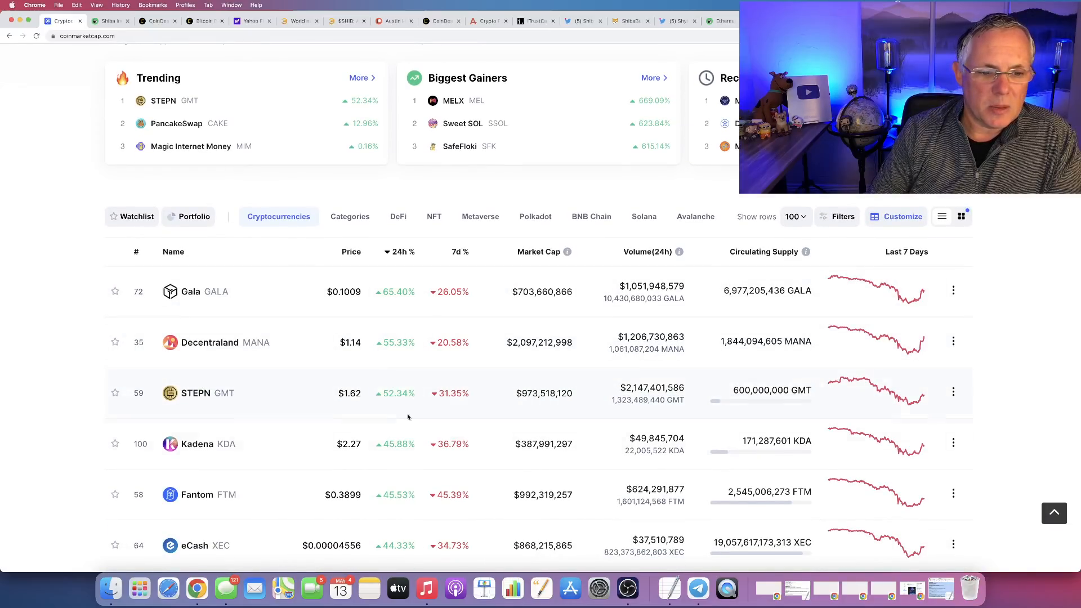
pyautogui.moveTo(388, 494)
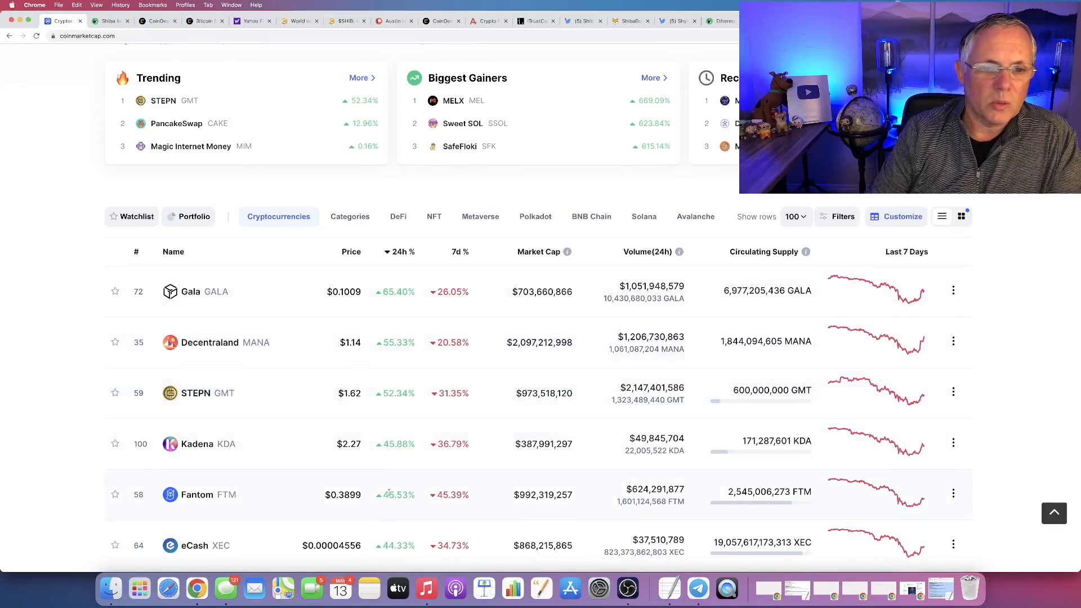
pyautogui.moveTo(393, 476)
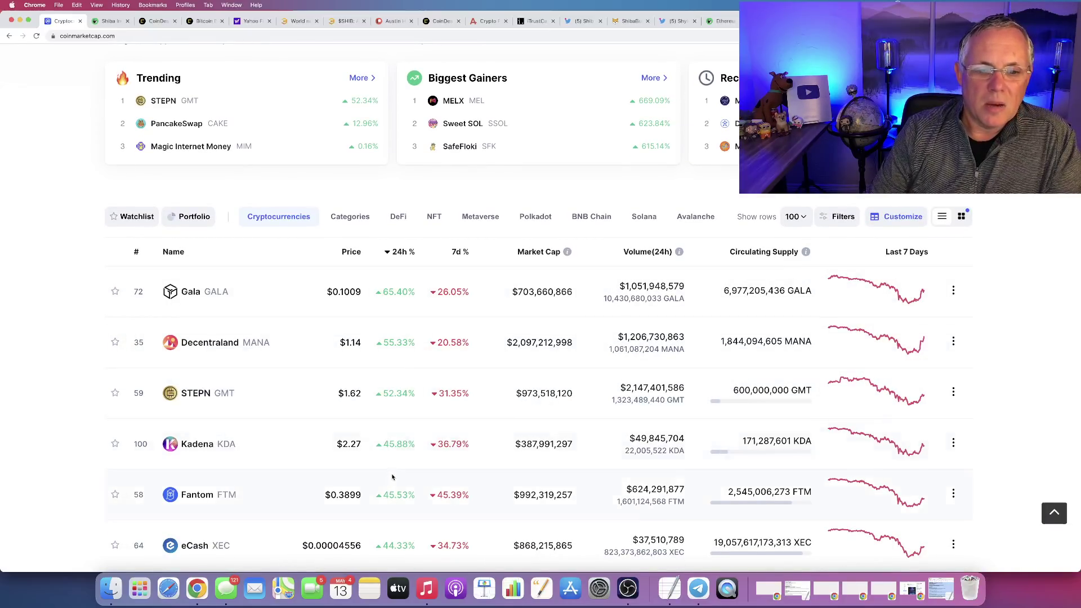
pyautogui.moveTo(406, 308)
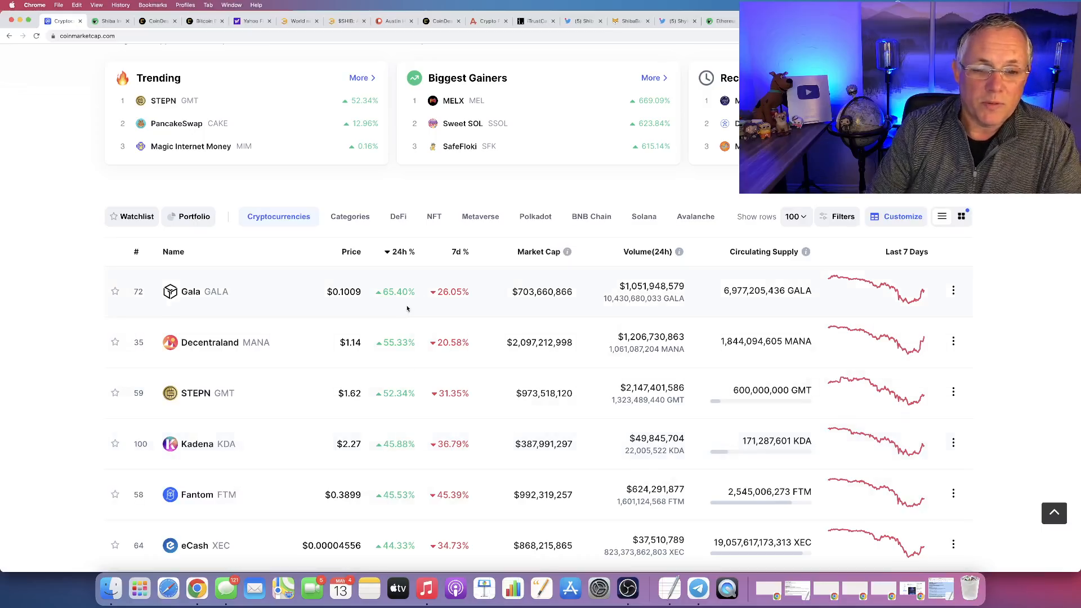
pyautogui.scroll(-3)
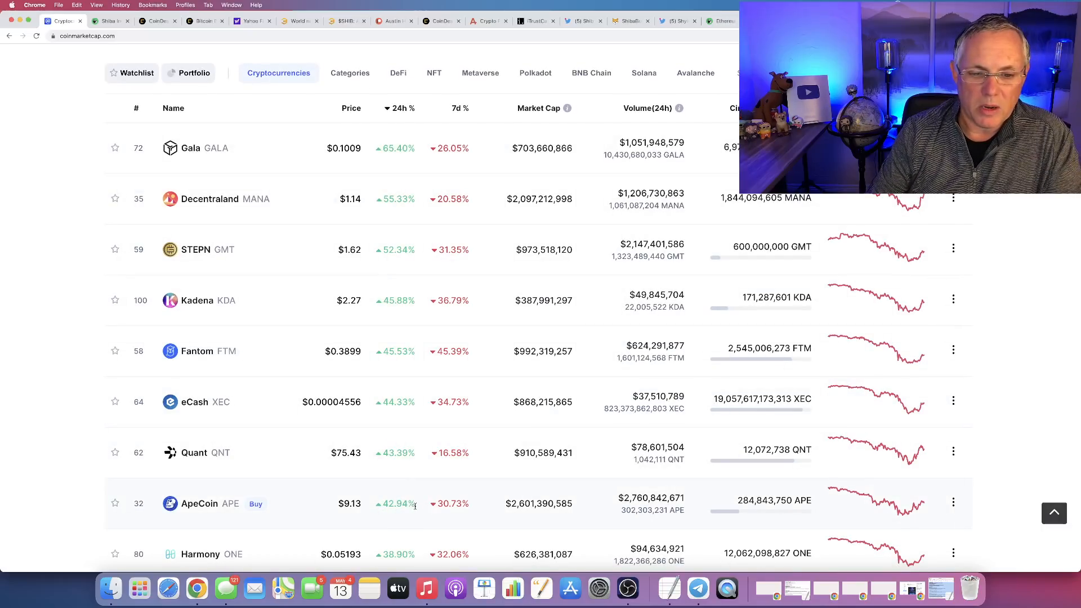
pyautogui.doubleClick(397, 503)
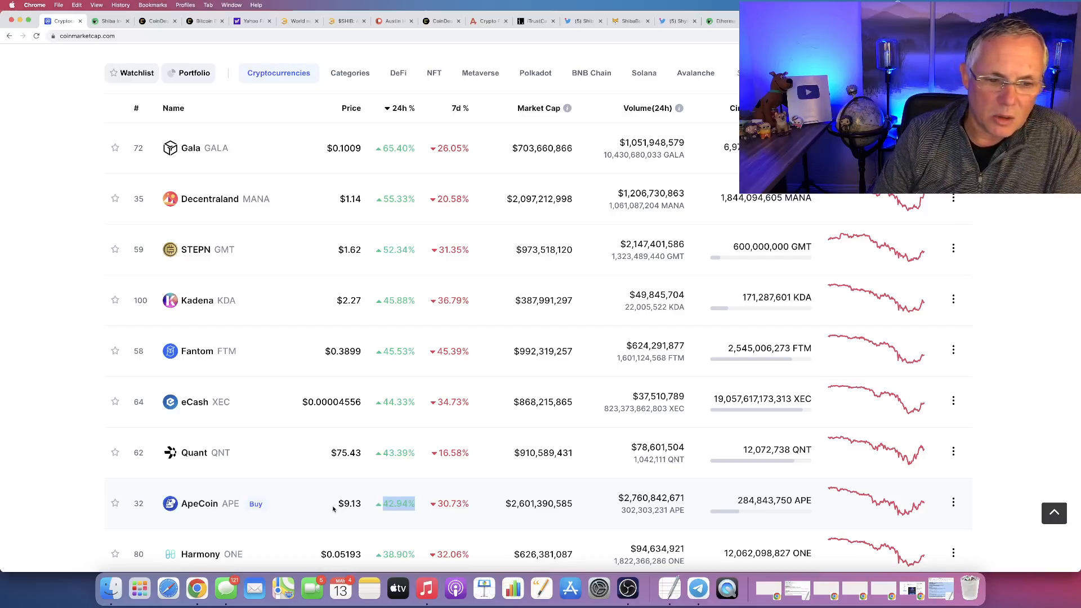
pyautogui.moveTo(437, 292)
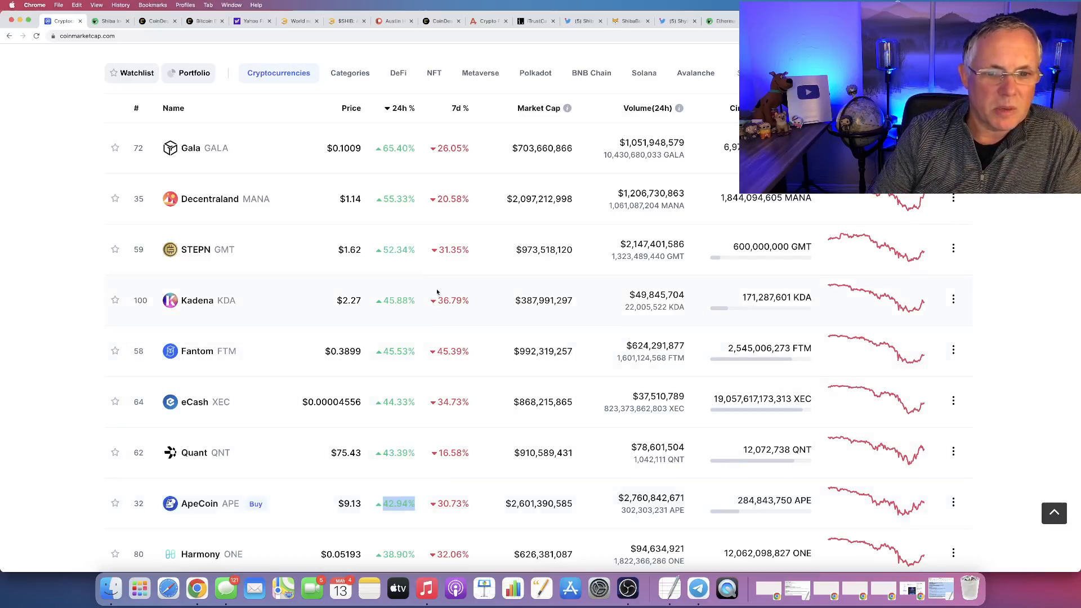
# - Scroll through the remaining top gainers led by Gala at +65.40%, then head back up
pyautogui.scroll(-3)
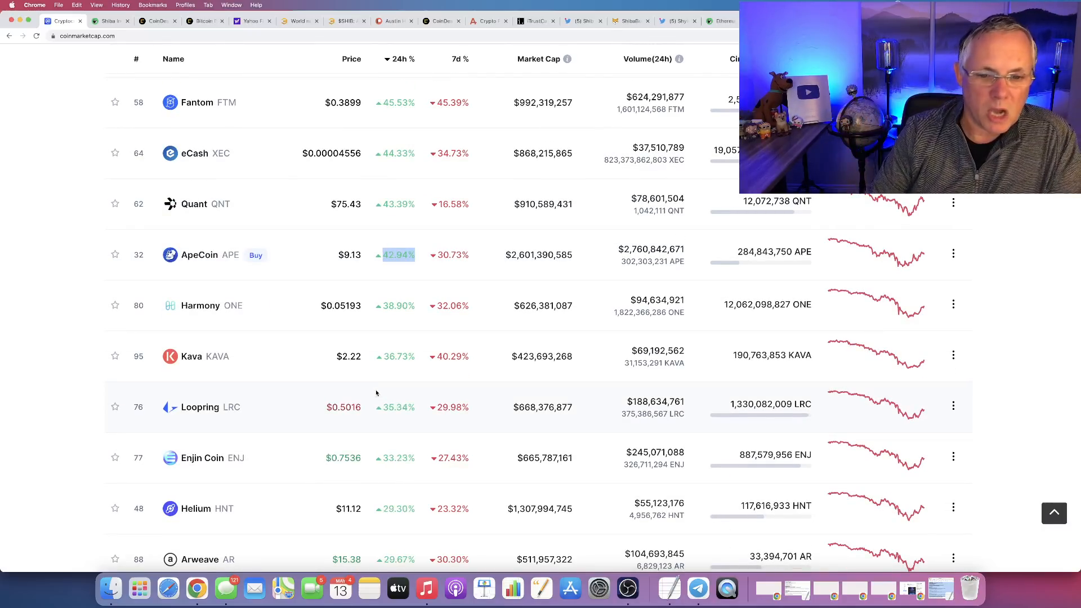
pyautogui.scroll(-3)
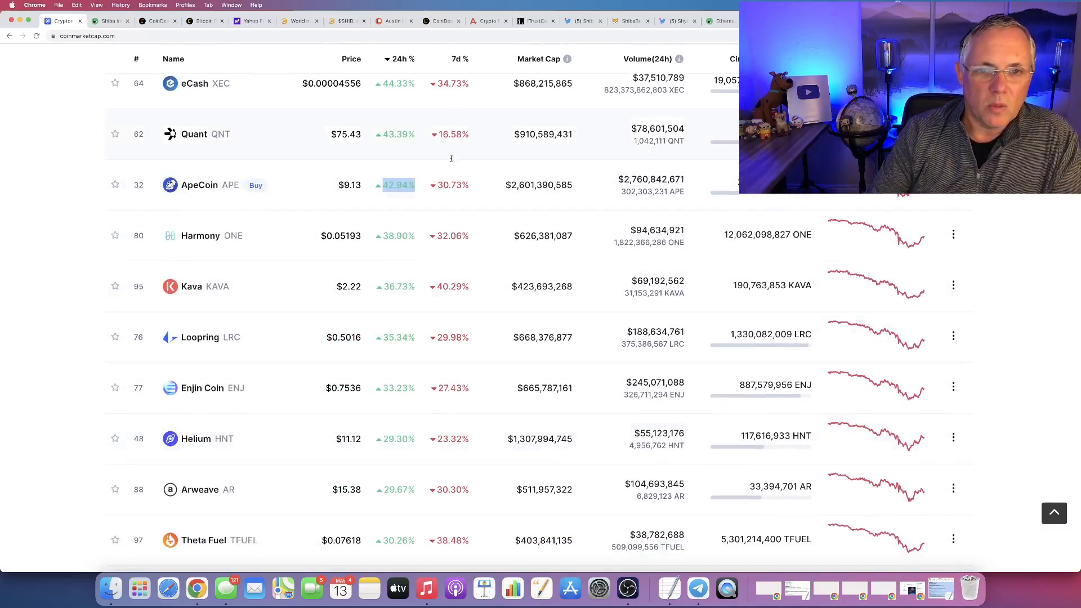
pyautogui.moveTo(468, 324)
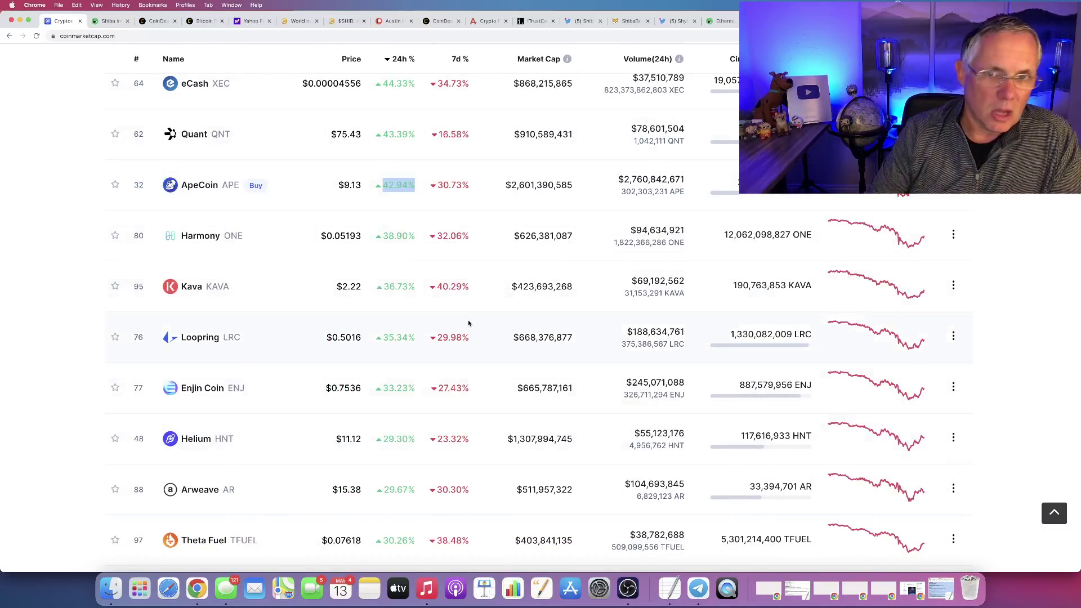
pyautogui.moveTo(121, 428)
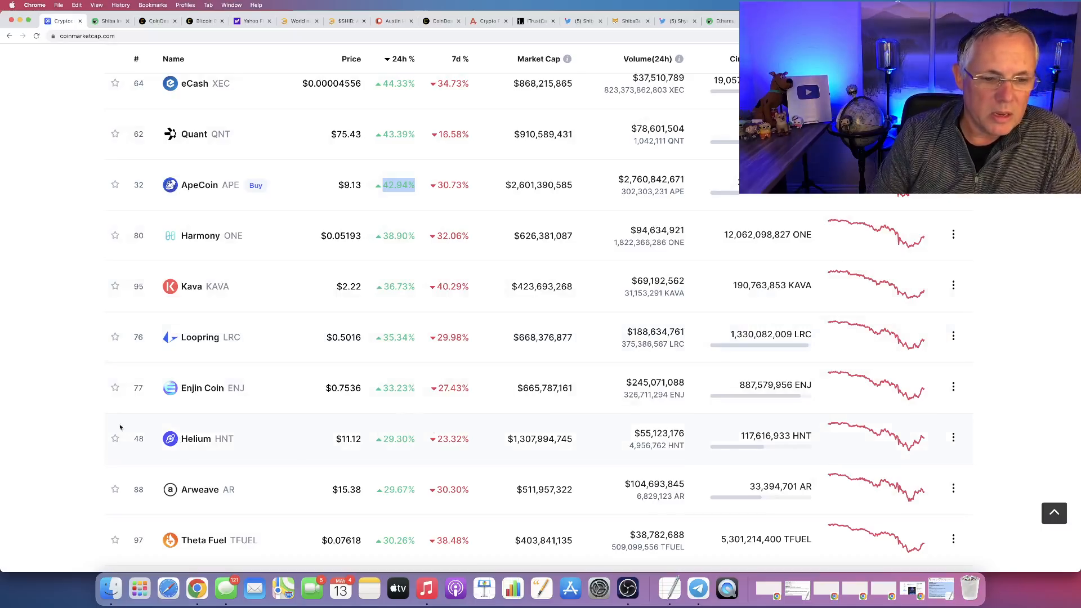
pyautogui.scroll(3)
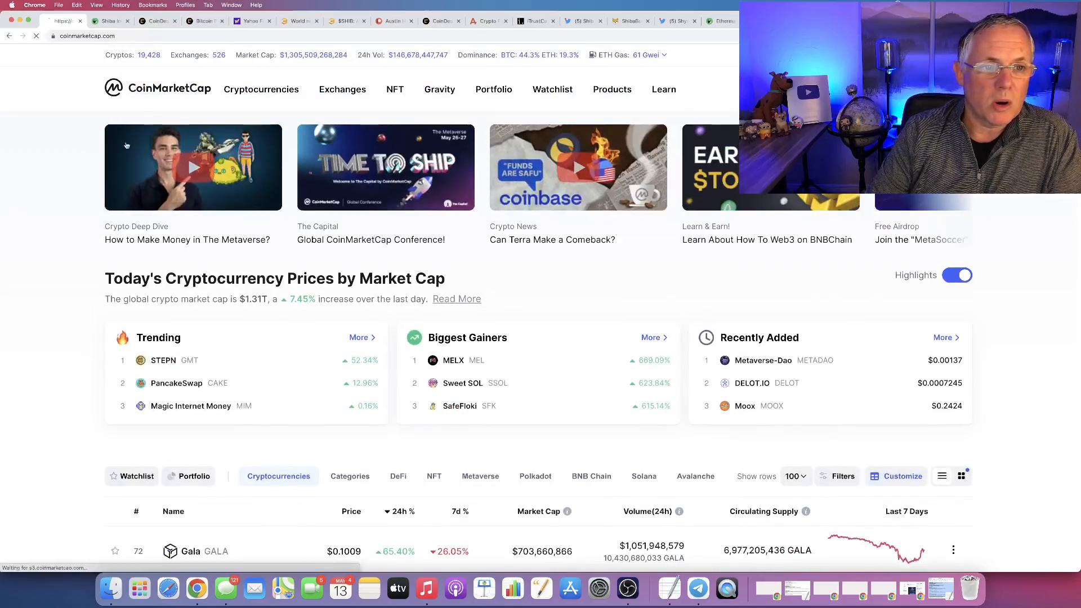
# - Scroll through ranks 1–26 of the market-cap table with Bitcoin first at $30,491.43, then return to the top
pyautogui.scroll(-3)
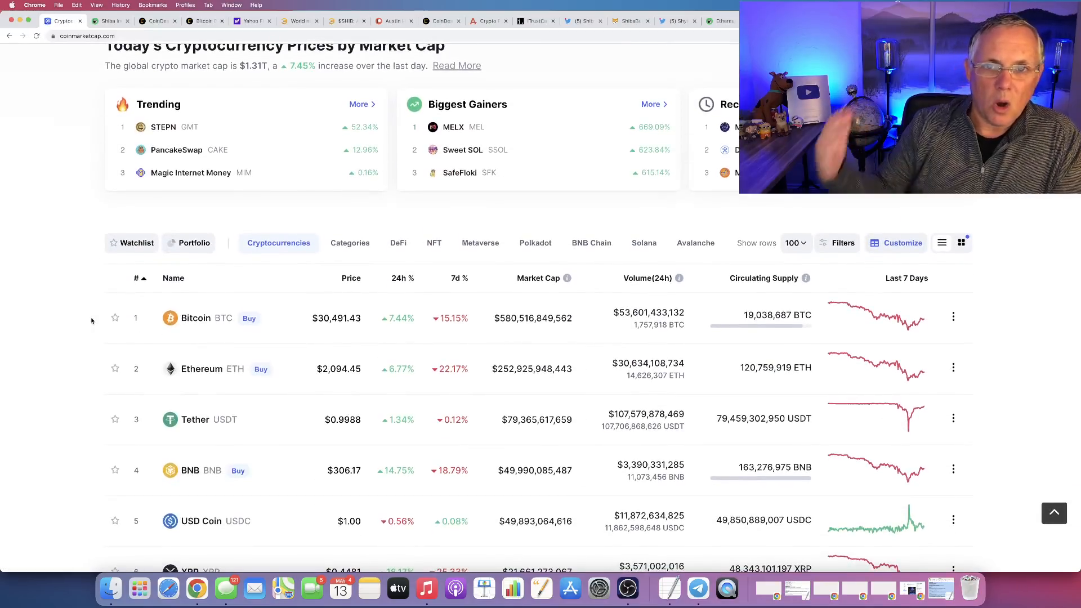
pyautogui.scroll(-3)
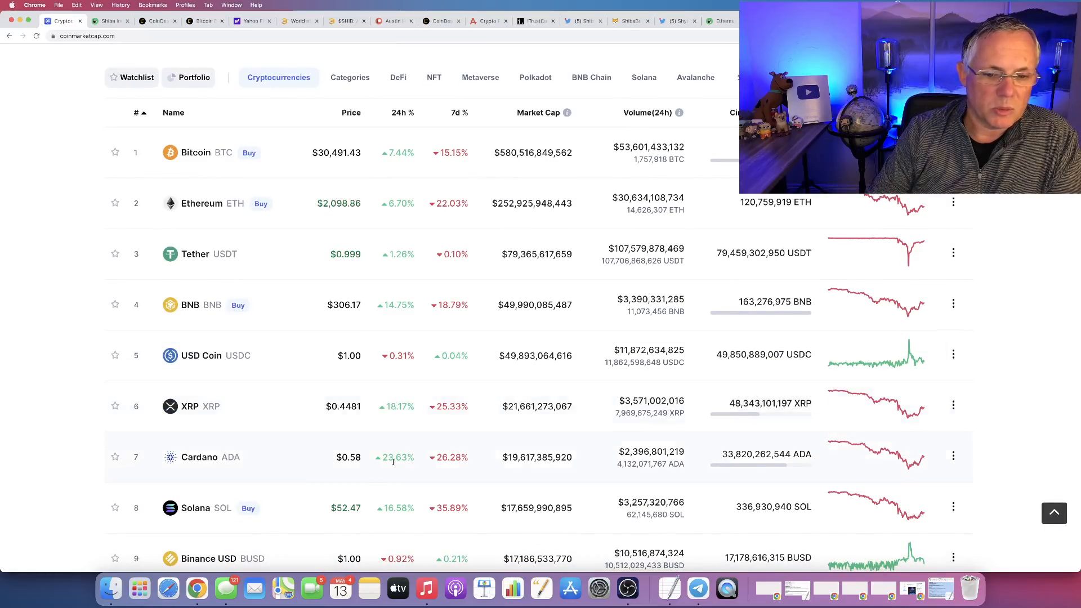
pyautogui.scroll(-3)
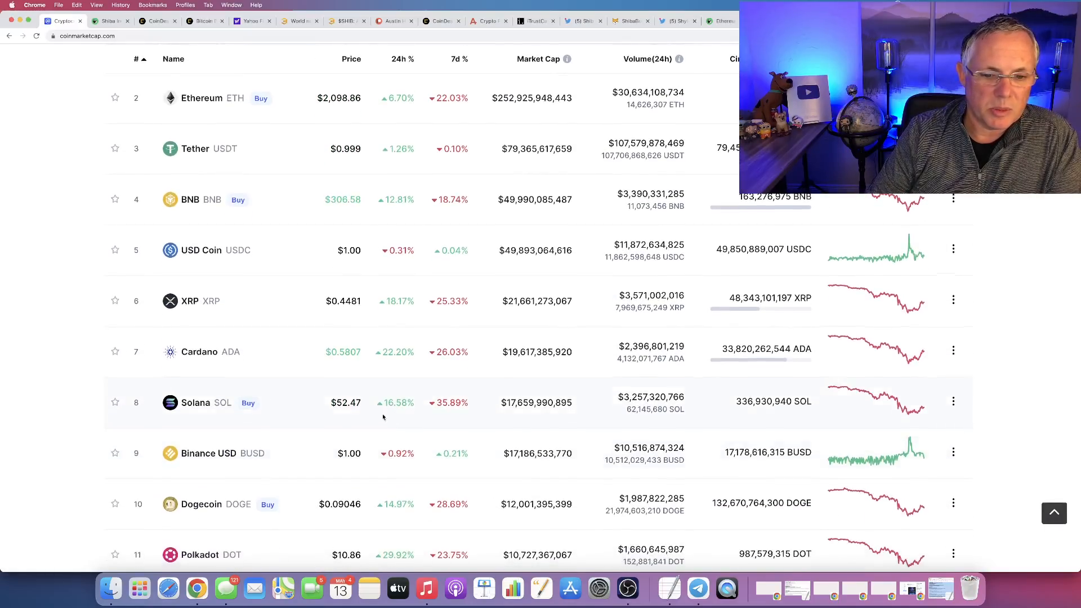
pyautogui.scroll(-3)
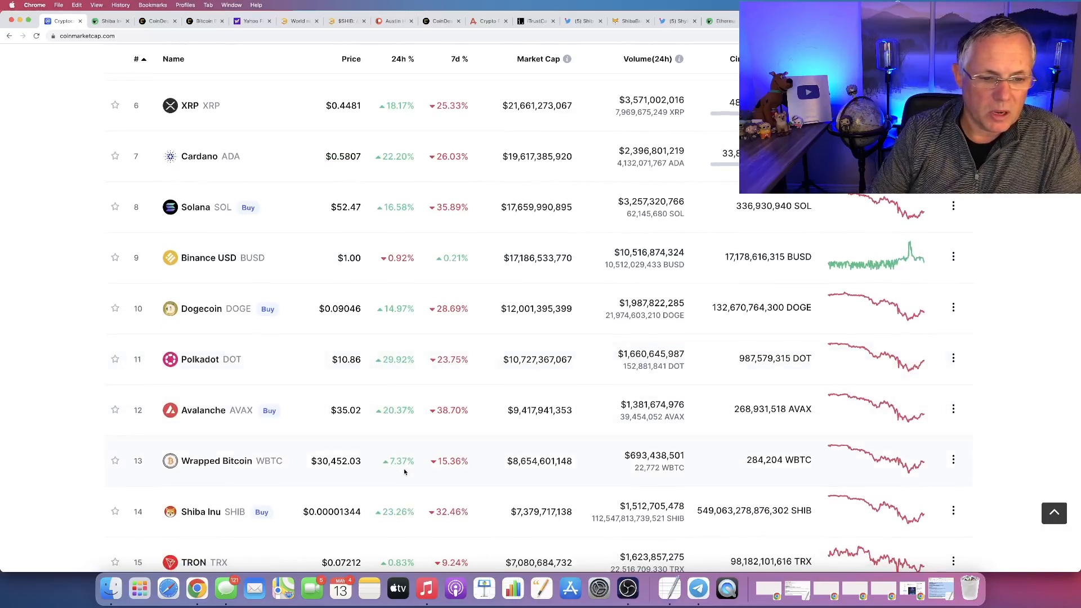
pyautogui.scroll(-3)
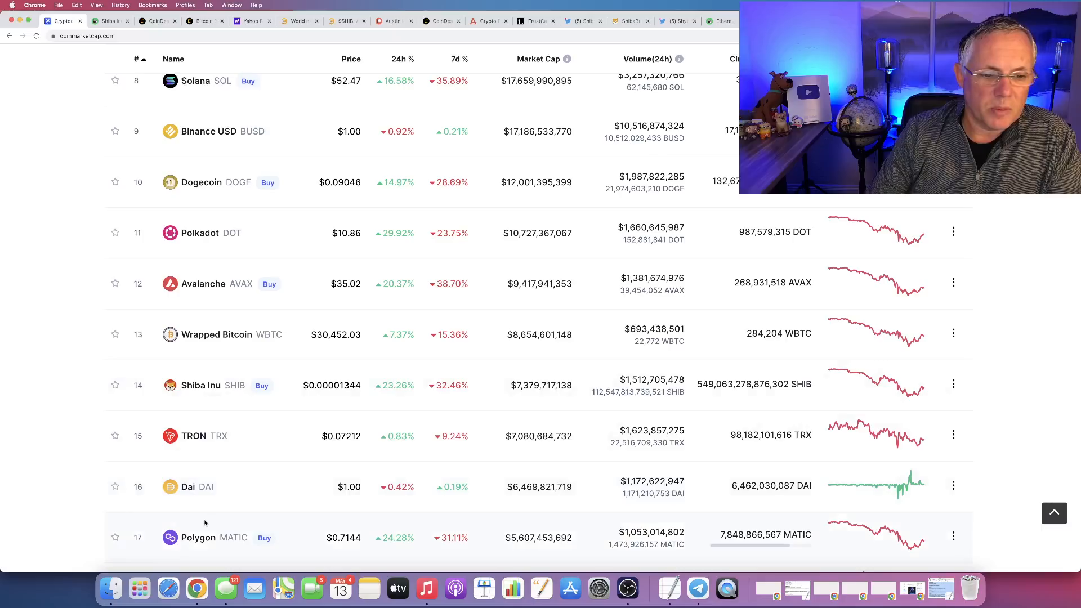
pyautogui.moveTo(394, 397)
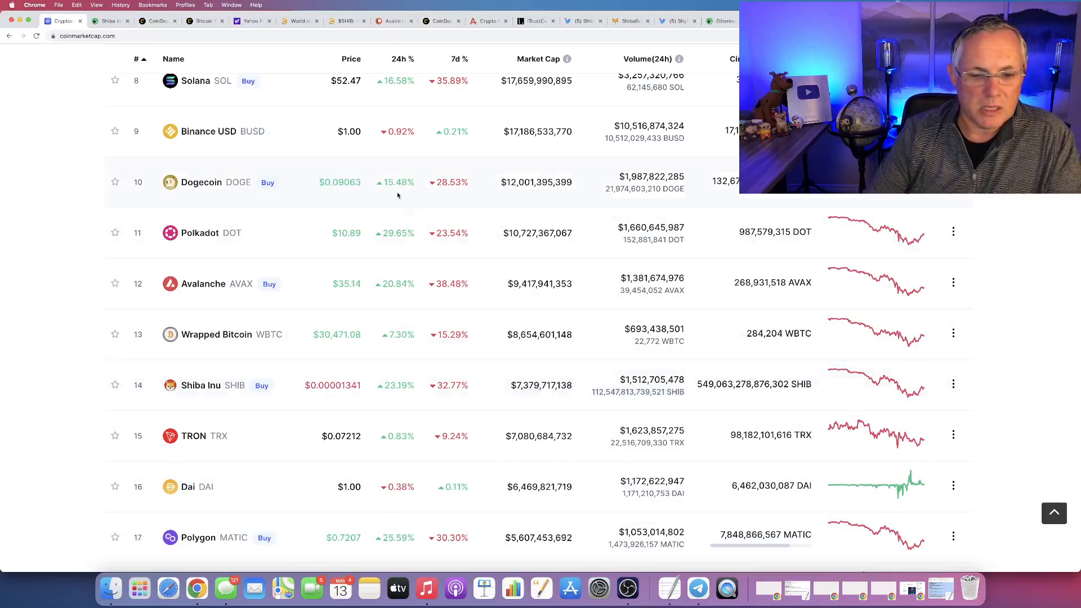
pyautogui.scroll(-3)
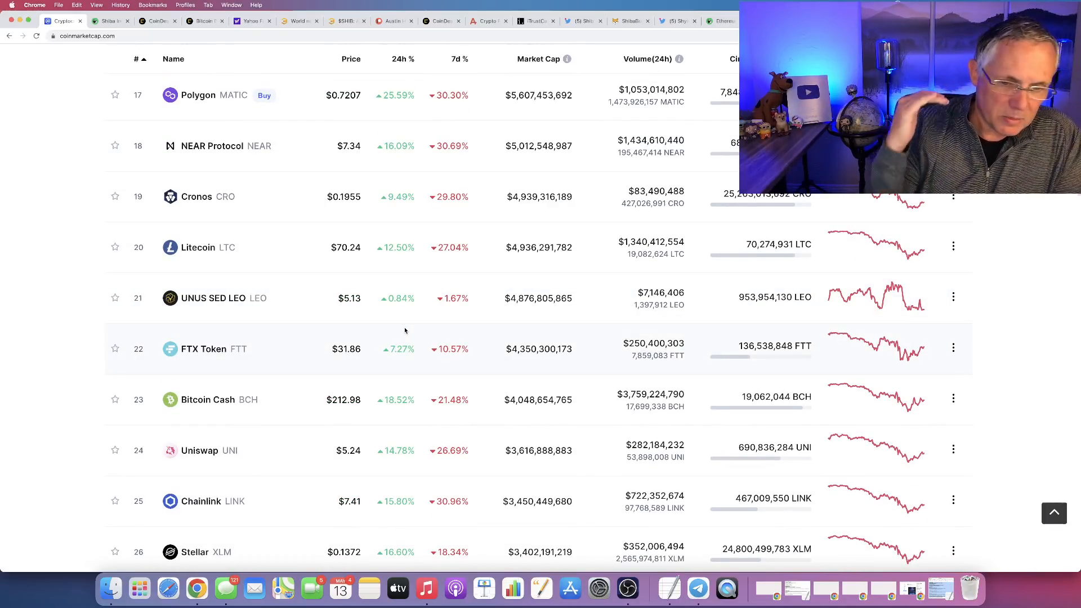
pyautogui.moveTo(434, 290)
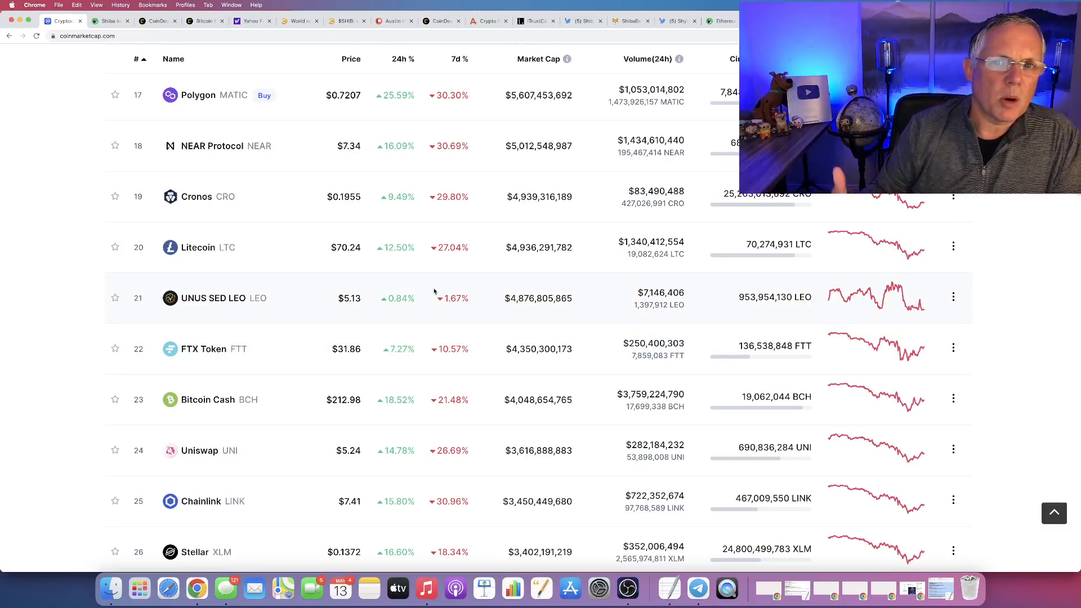
pyautogui.scroll(3)
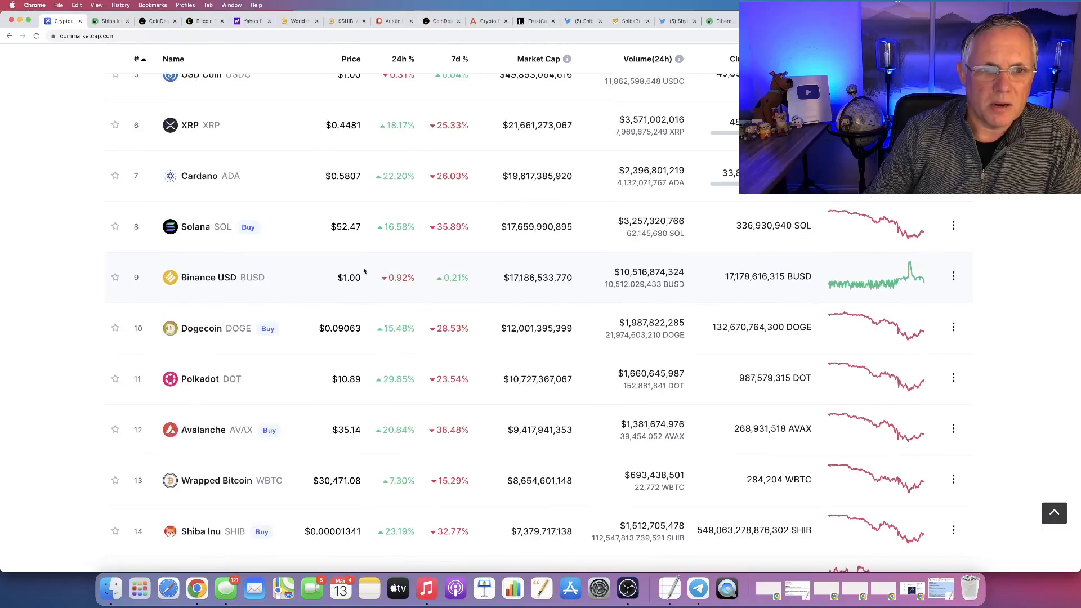
pyautogui.scroll(3)
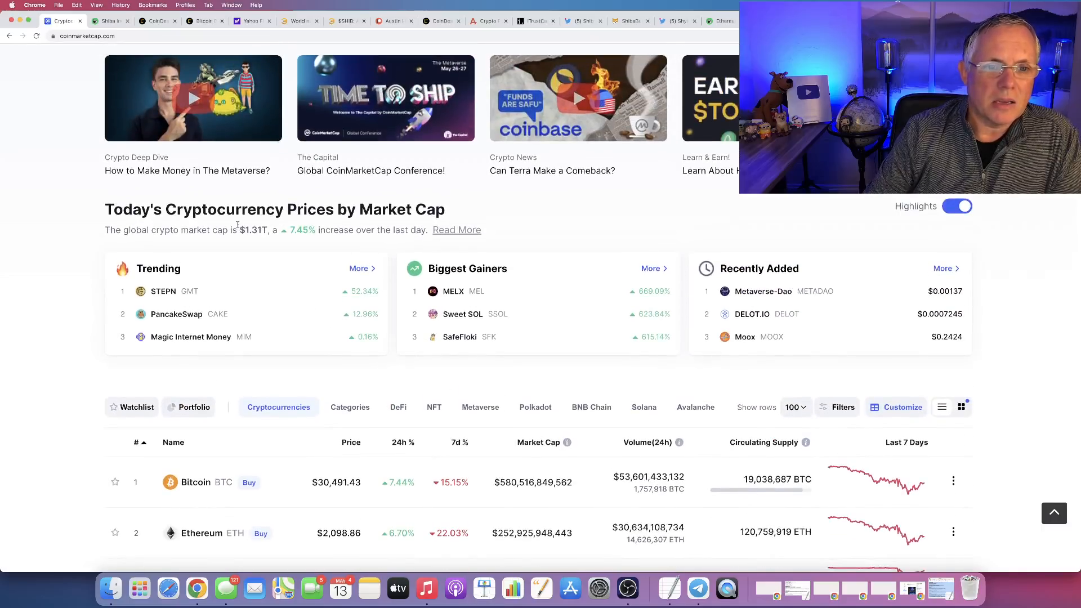